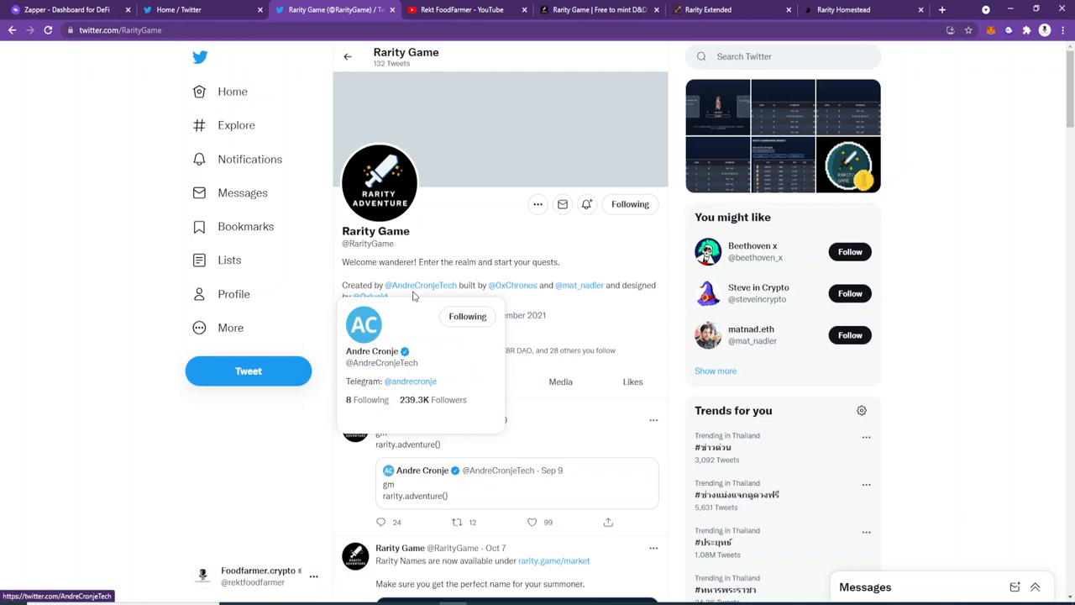
mouse_move(370, 298)
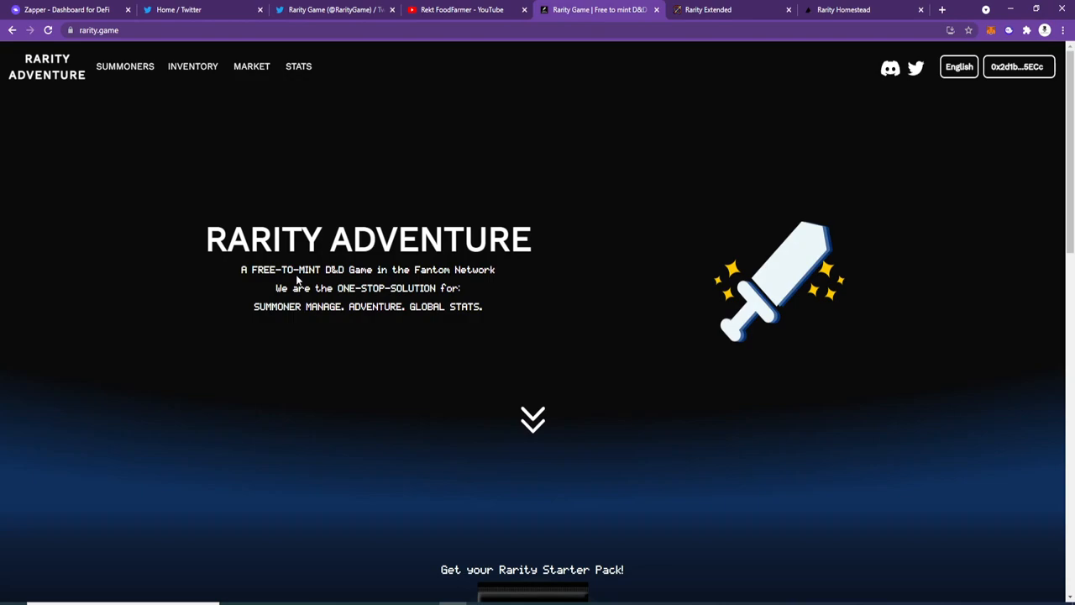
Step: Browse the Starter Pack and Inventory pages, then view the roster of 48 owned summoners
left_click(125, 67)
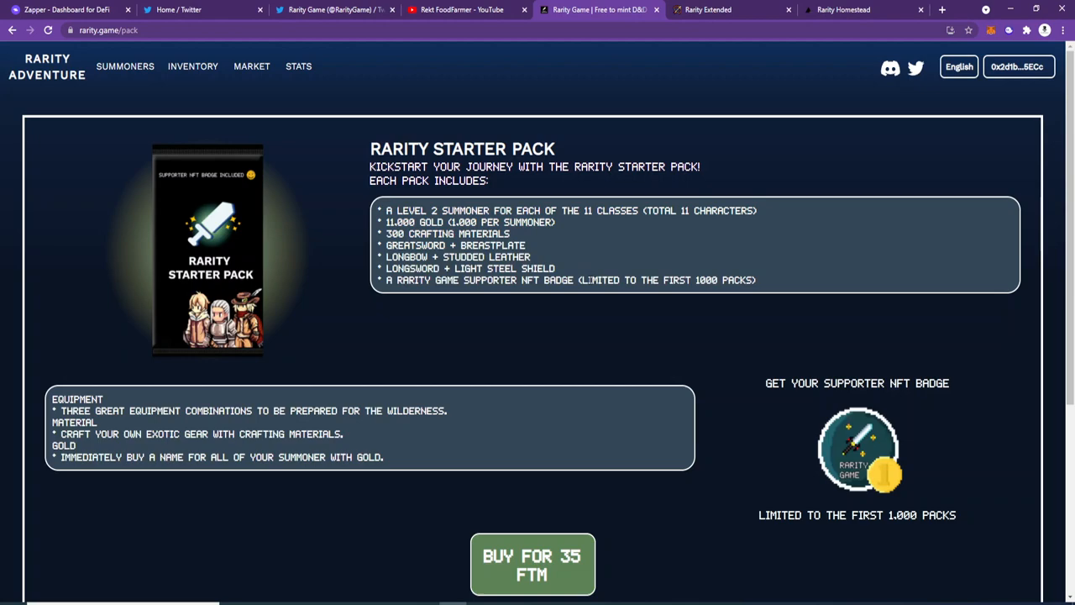
scroll("down", 3)
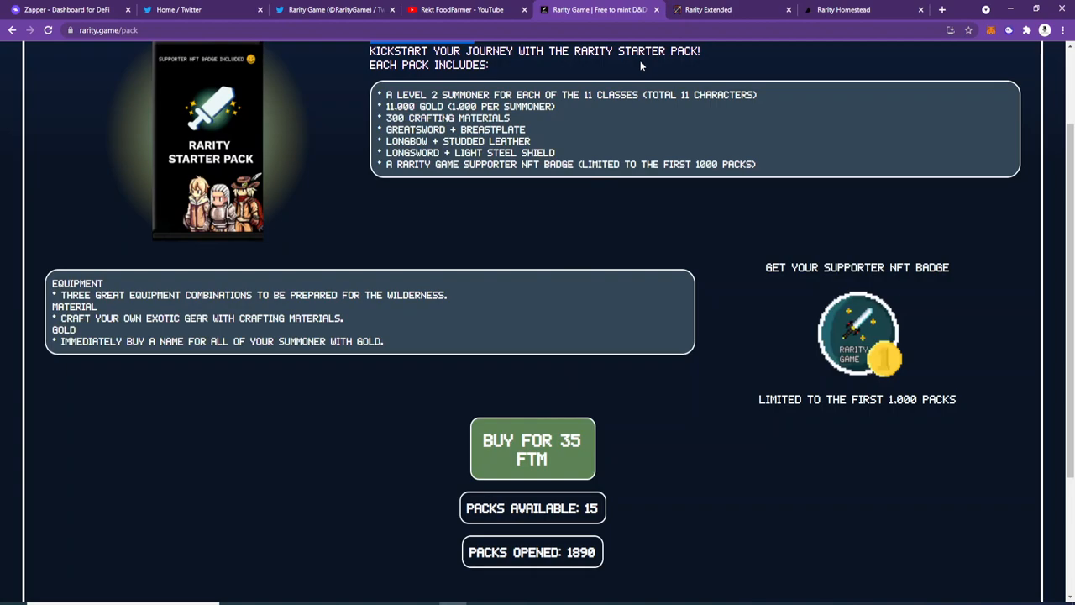
left_click(191, 67)
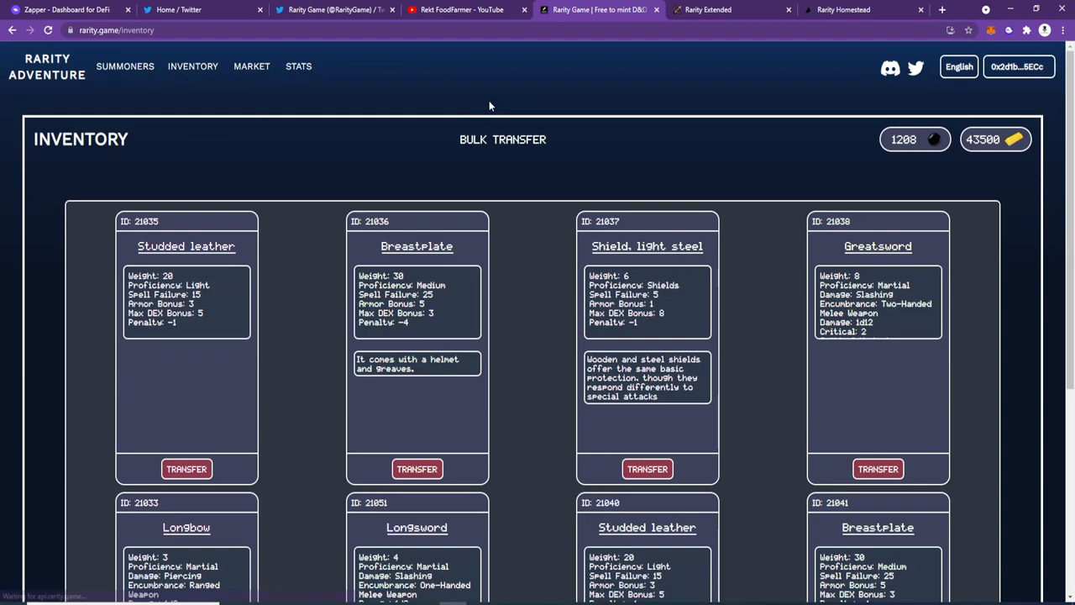
left_click(730, 10)
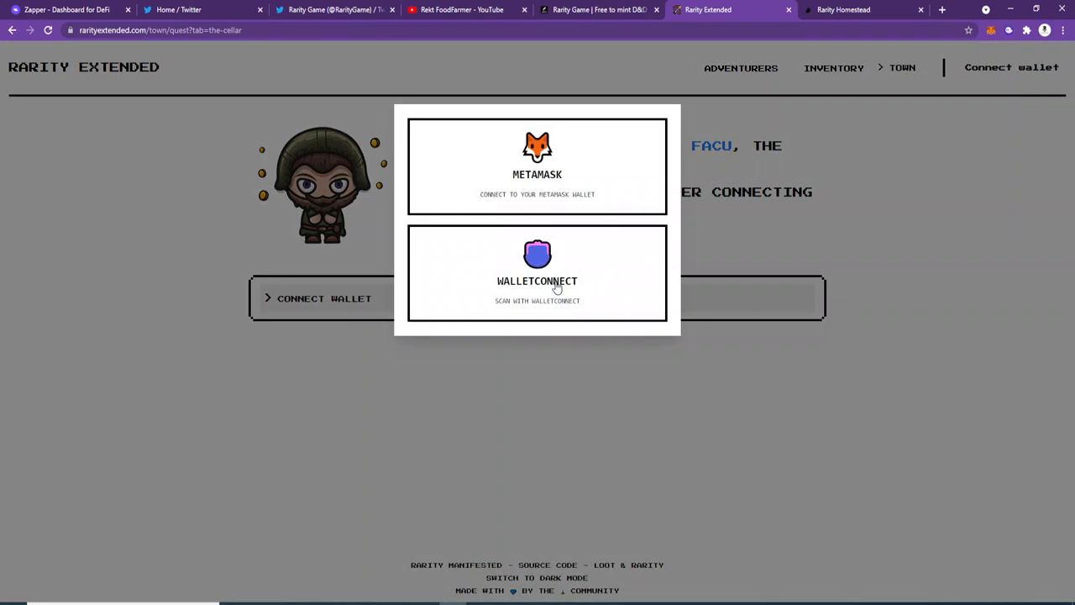
left_click(598, 10)
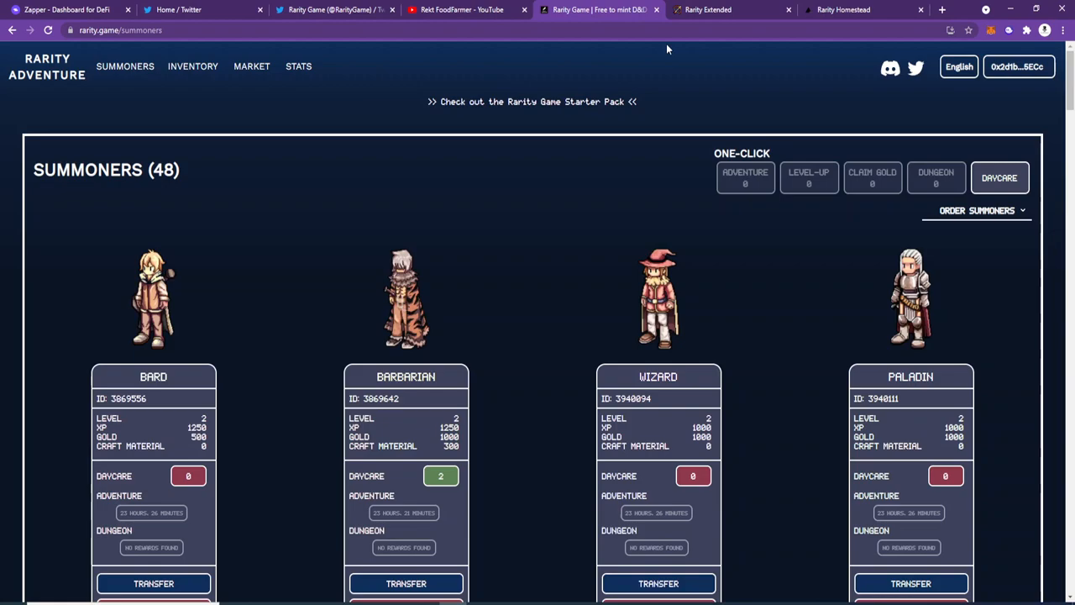
mouse_move(585, 57)
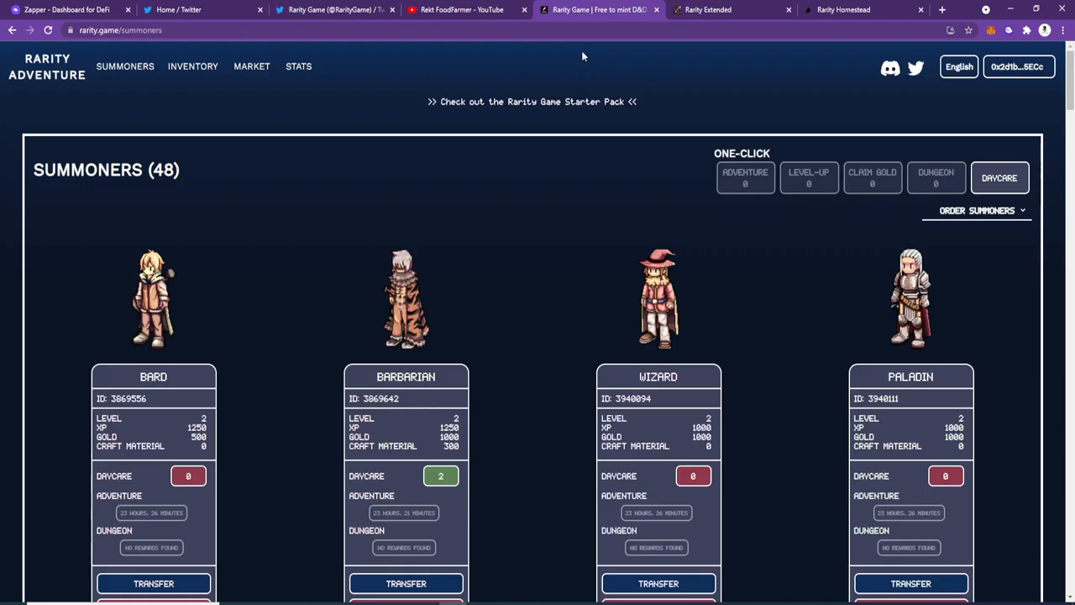
Step: Go to the summoners market listing 2,552 summoners for sale sorted by price
left_click(299, 67)
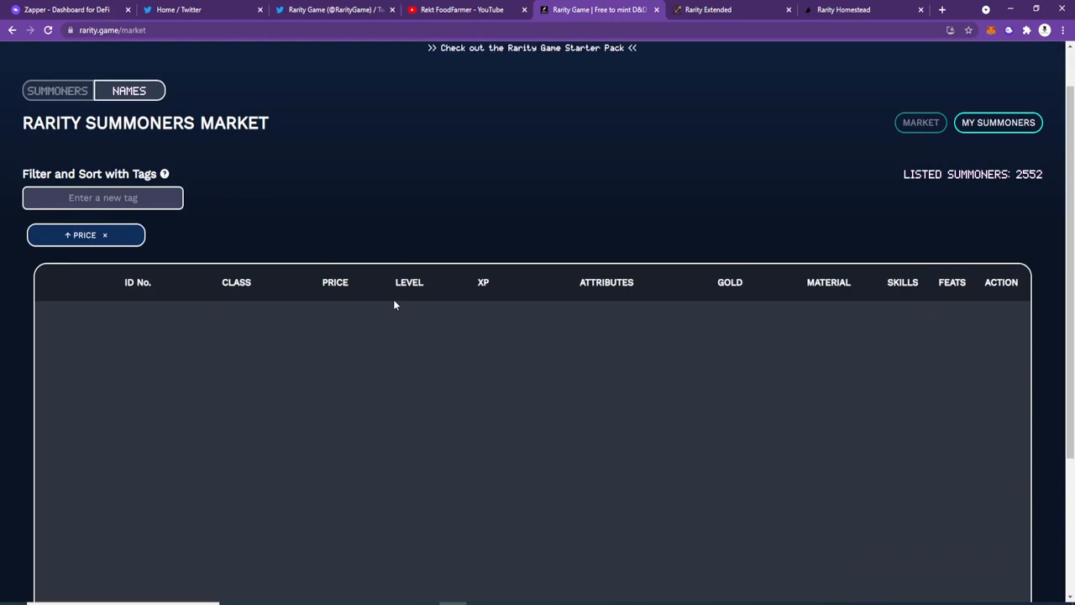
Step: Scroll through the price-sorted market listings, then switch to the Rarity Homestead world map
scroll("down", 3)
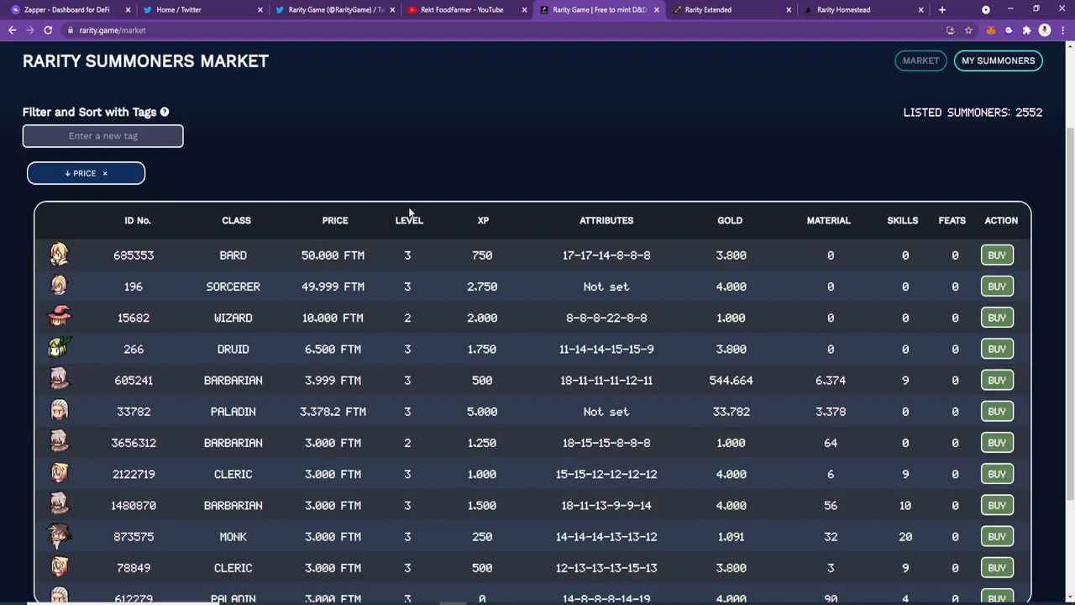
left_click(843, 10)
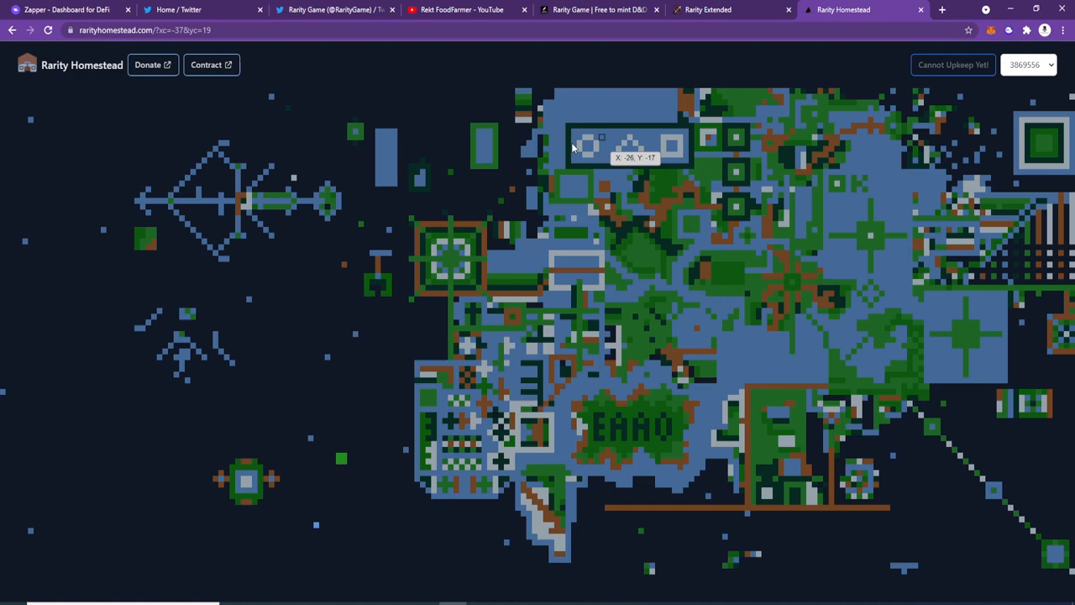
mouse_move(338, 386)
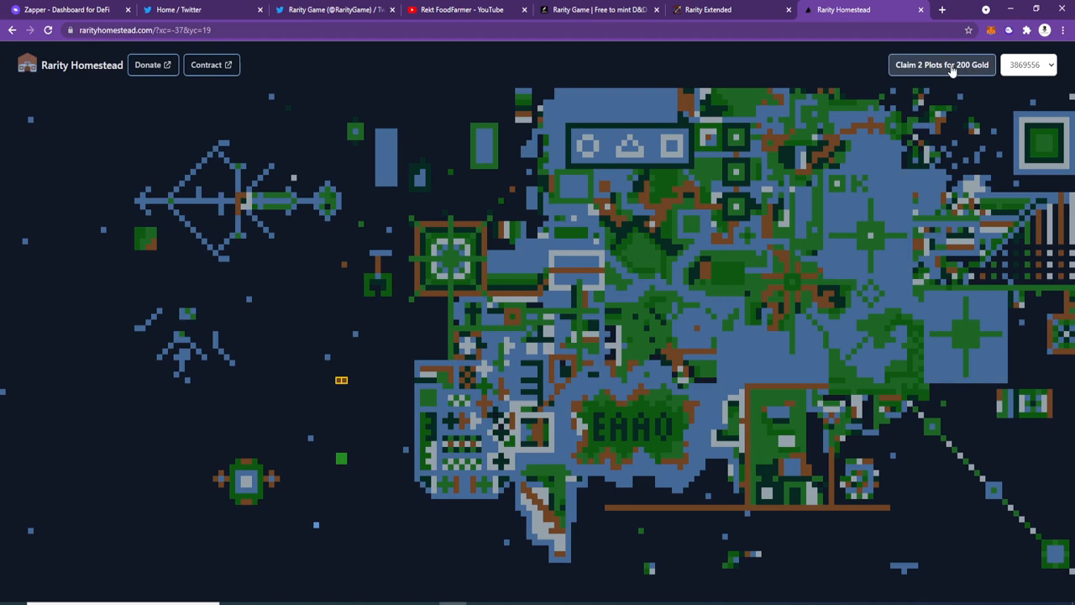
Step: Claim the two marked Homestead plots for 200 gold and return to the 35 FTM Starter Pack page
left_click(940, 64)
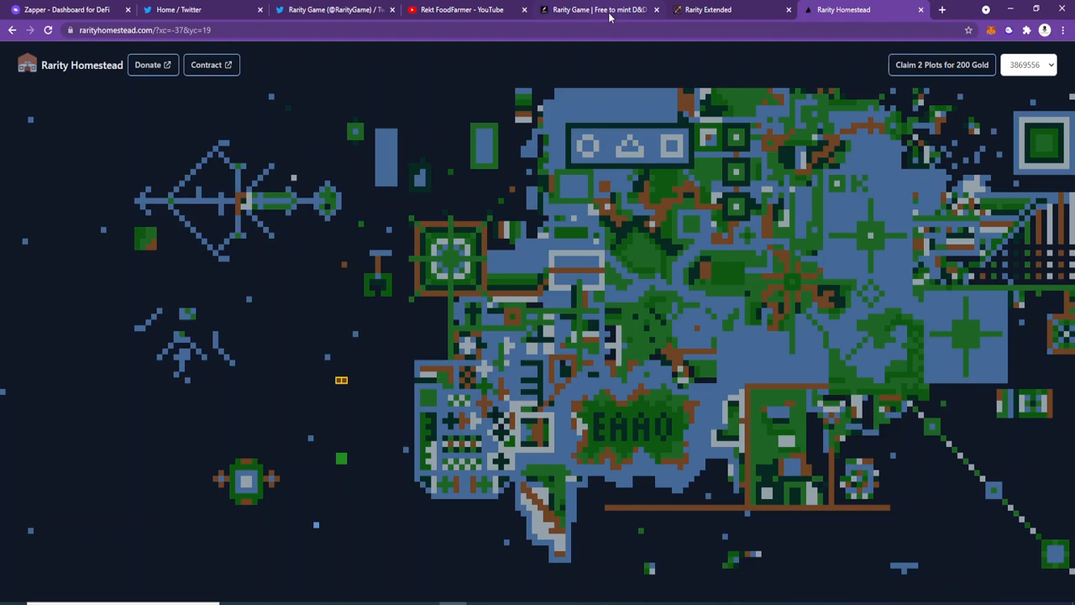
left_click(598, 10)
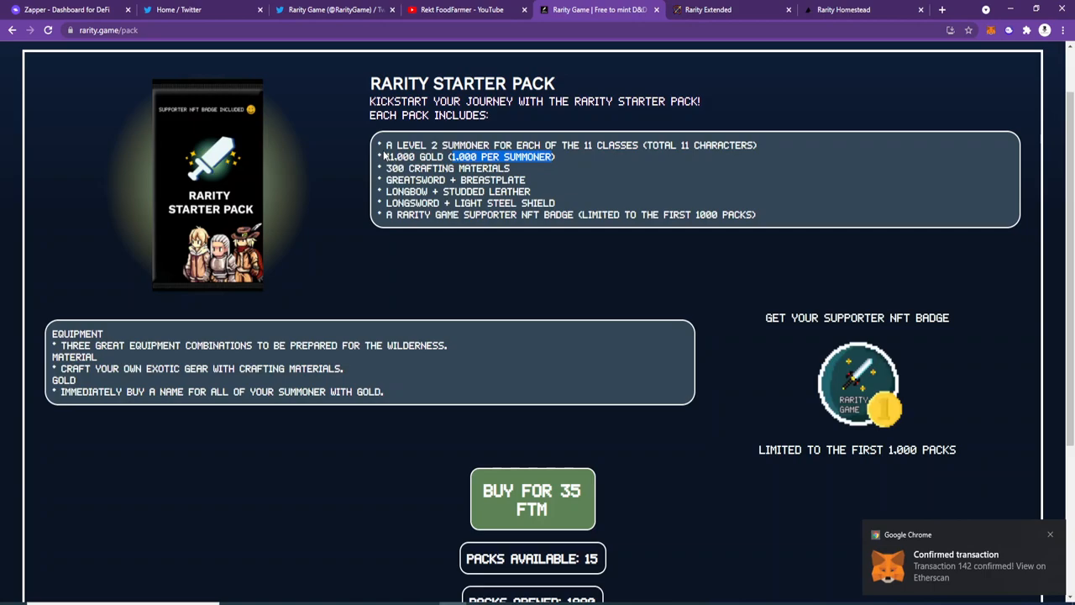
Step: Read through the Starter Pack page, then view owned gear like studded leather, breastplate and greatsword
left_click(843, 10)
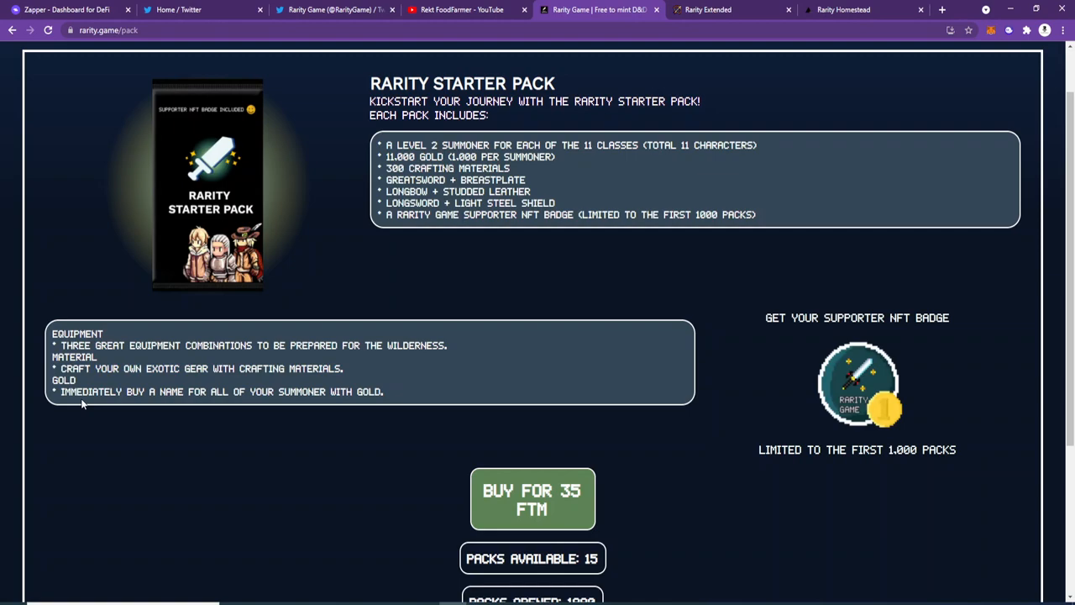
mouse_move(366, 387)
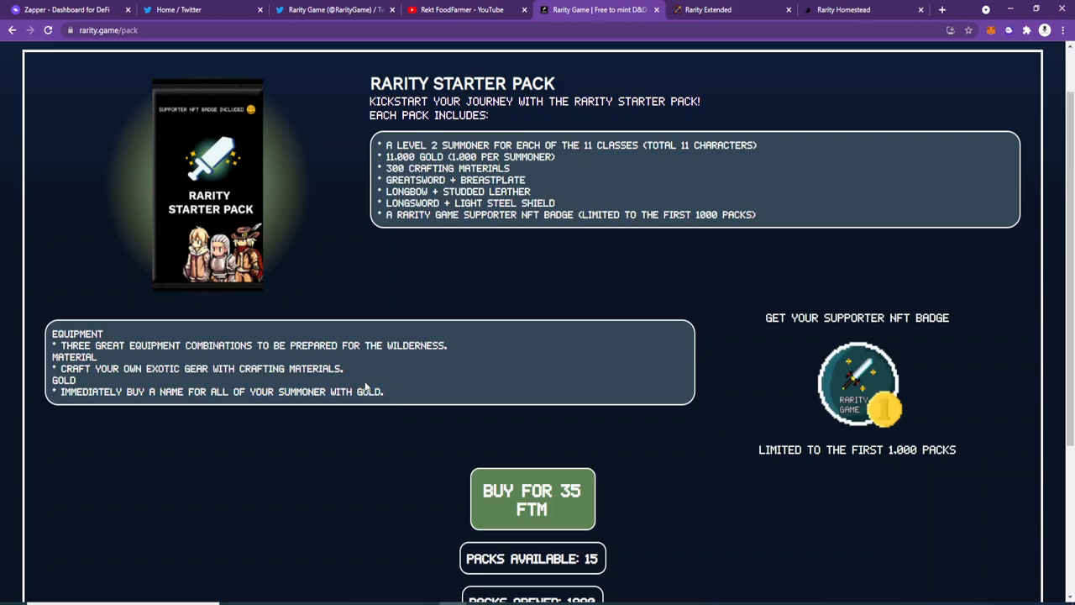
scroll("down", 3)
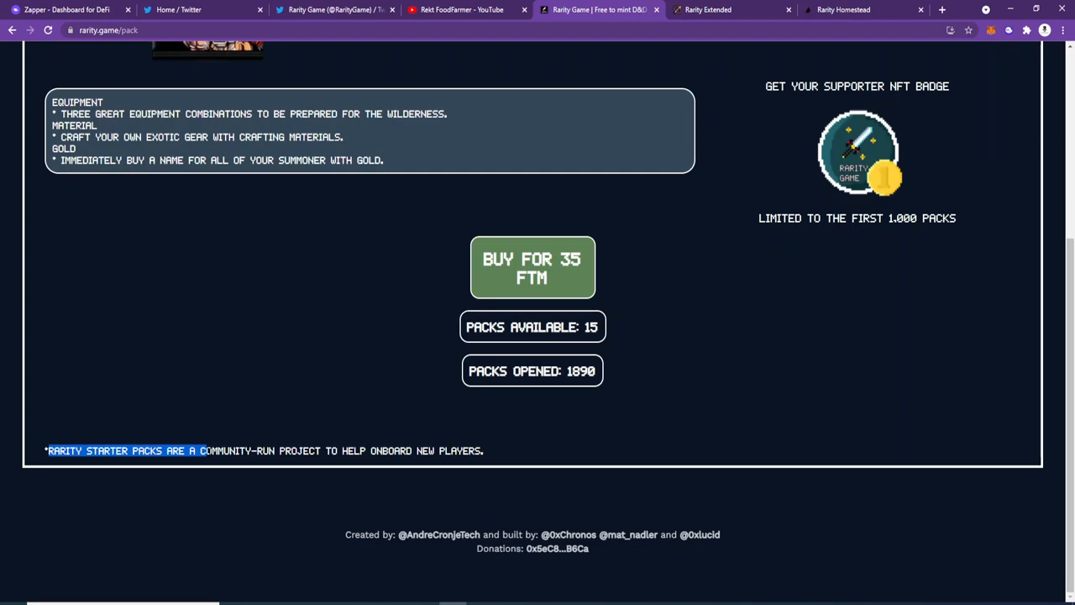
scroll("up", 3)
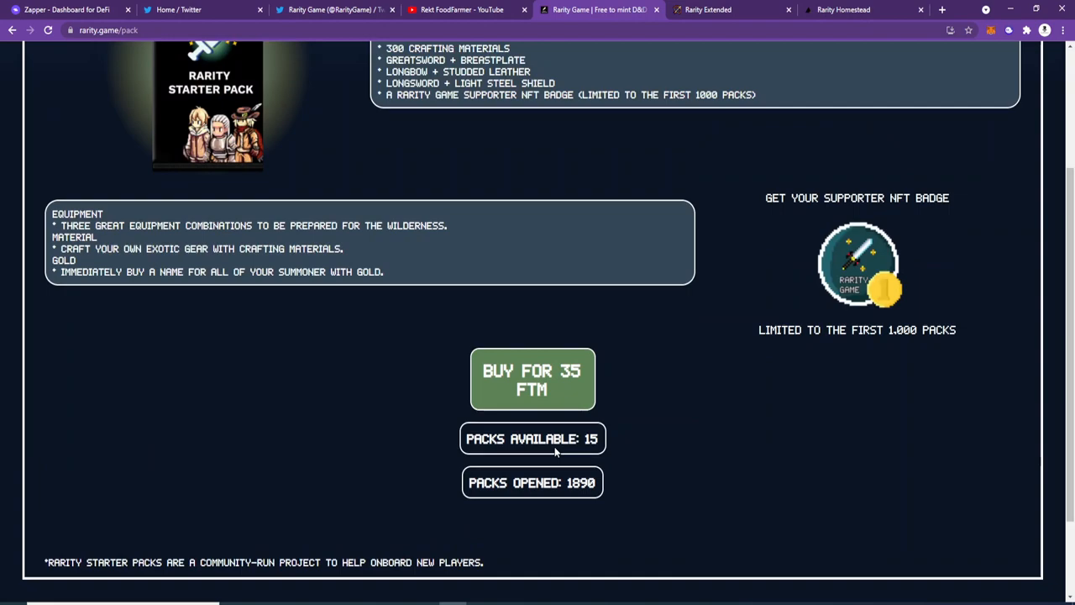
left_click(191, 67)
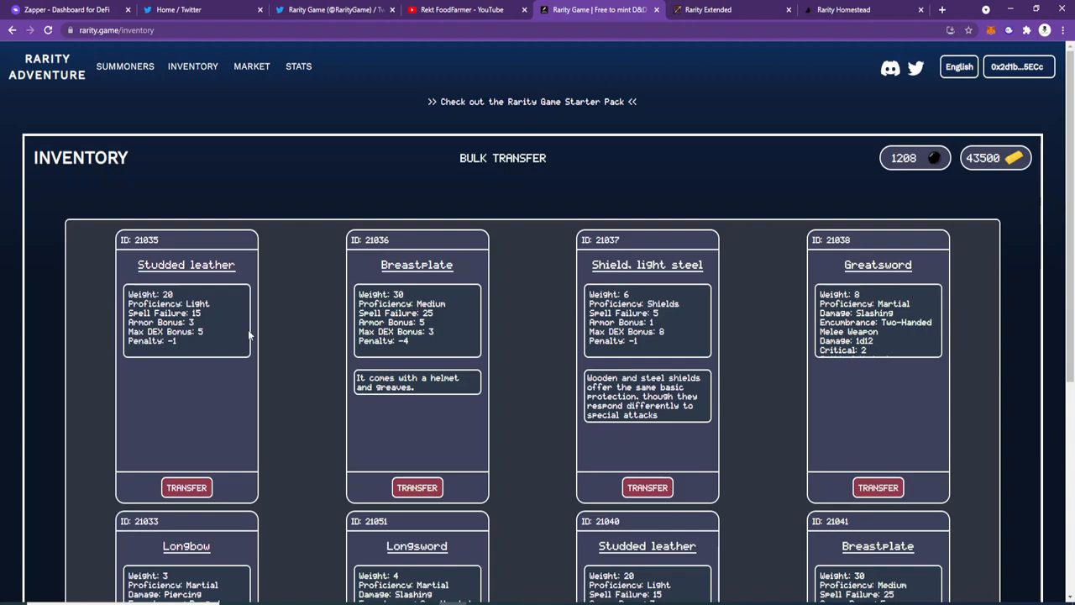
Step: Return to the Rarity Adventure home page's Mint a Class section, then switch to Rarity Extended's quest office
left_click(47, 67)
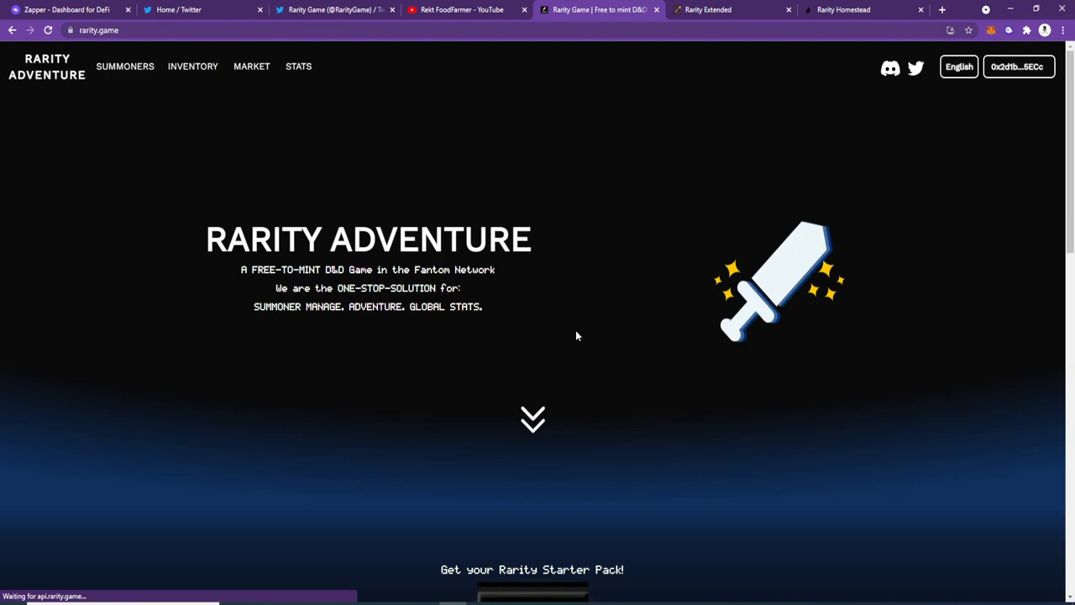
scroll("down", 3)
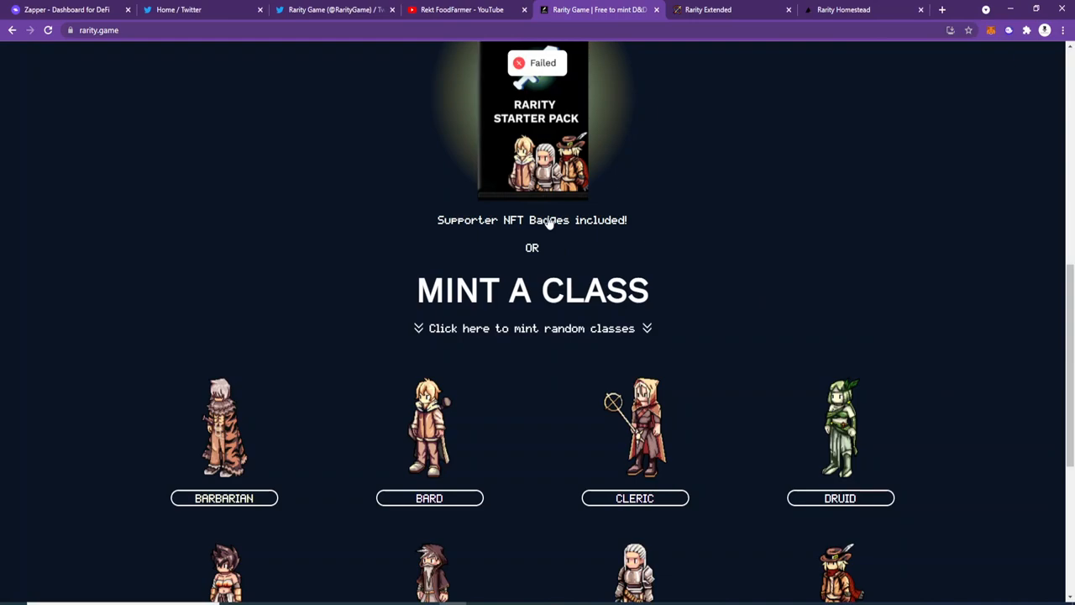
left_click(709, 10)
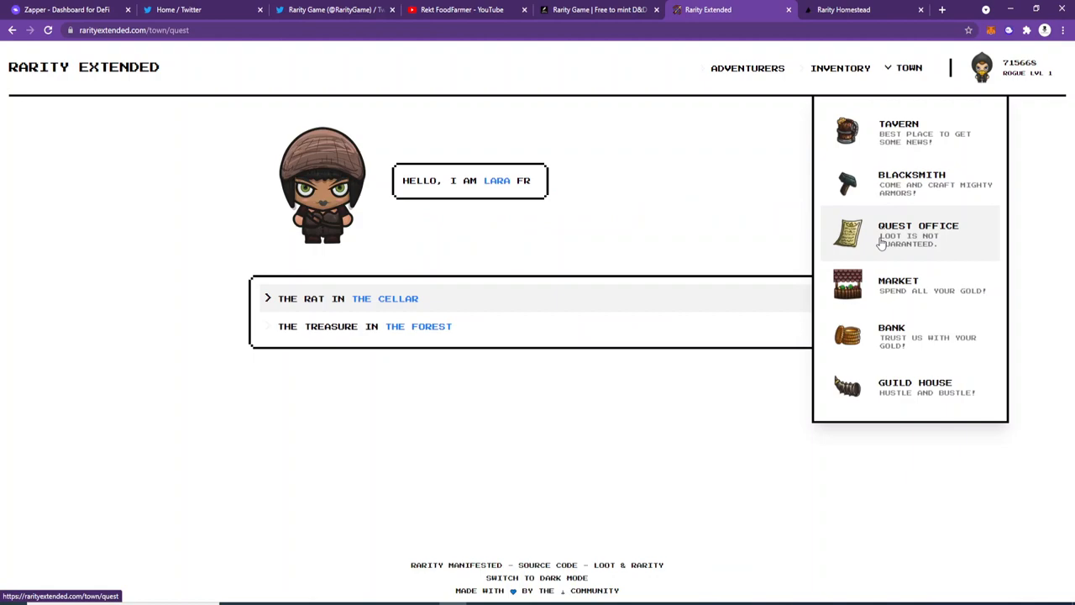
Step: Check the Rarity Extended tavern and unopened market, then return via Homestead to Rarity Adventure
left_click(889, 131)
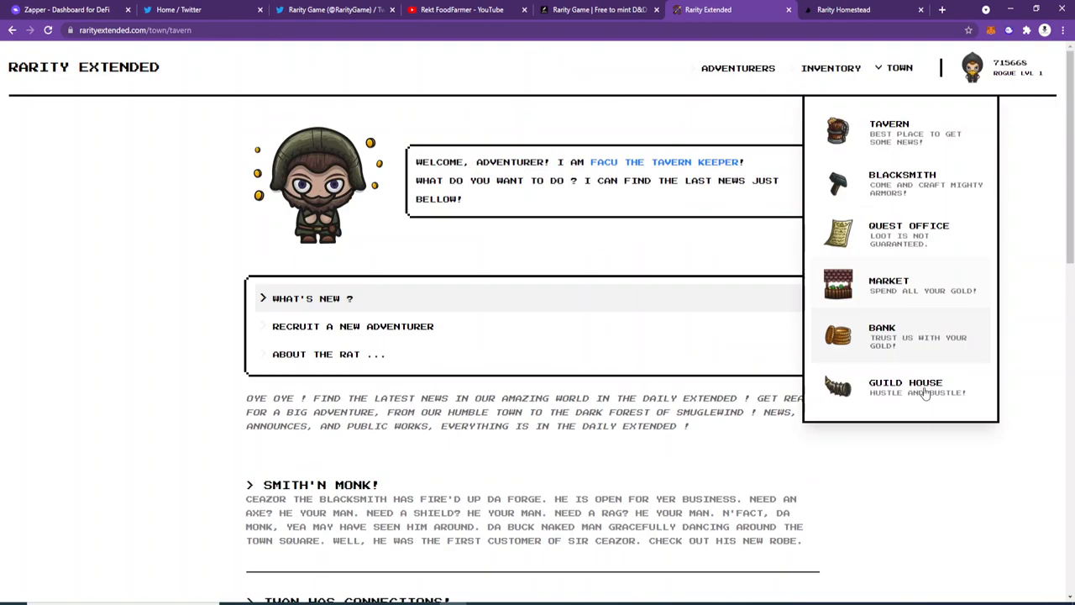
left_click(897, 280)
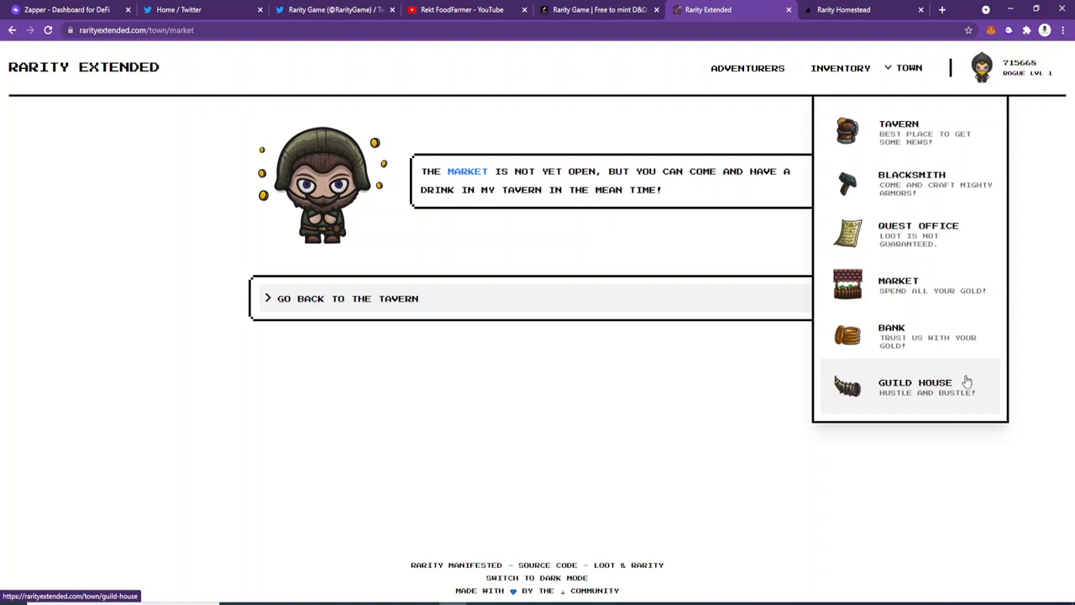
left_click(843, 10)
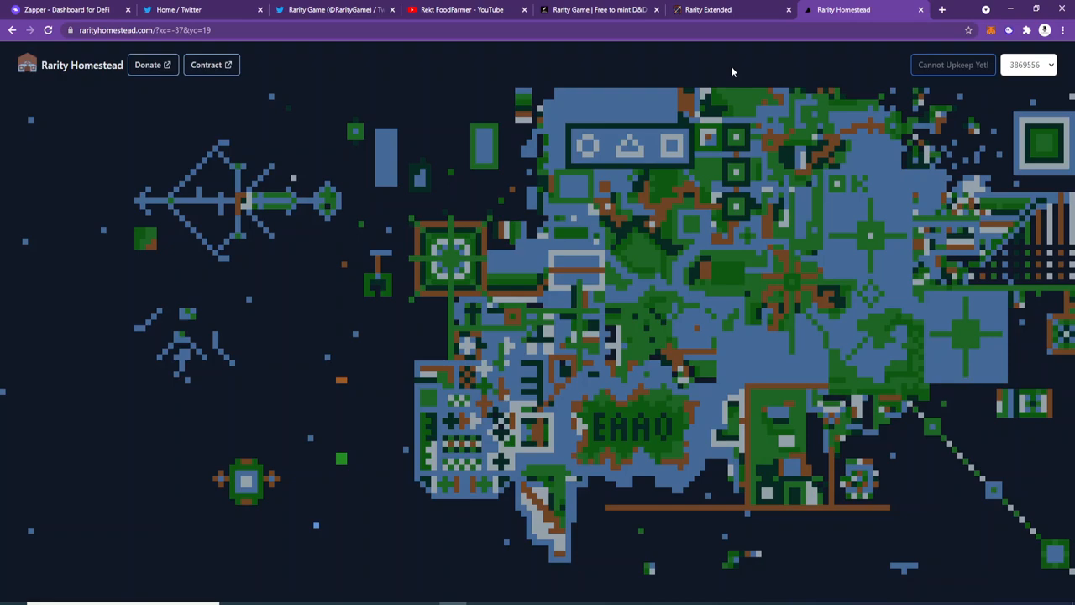
left_click(598, 10)
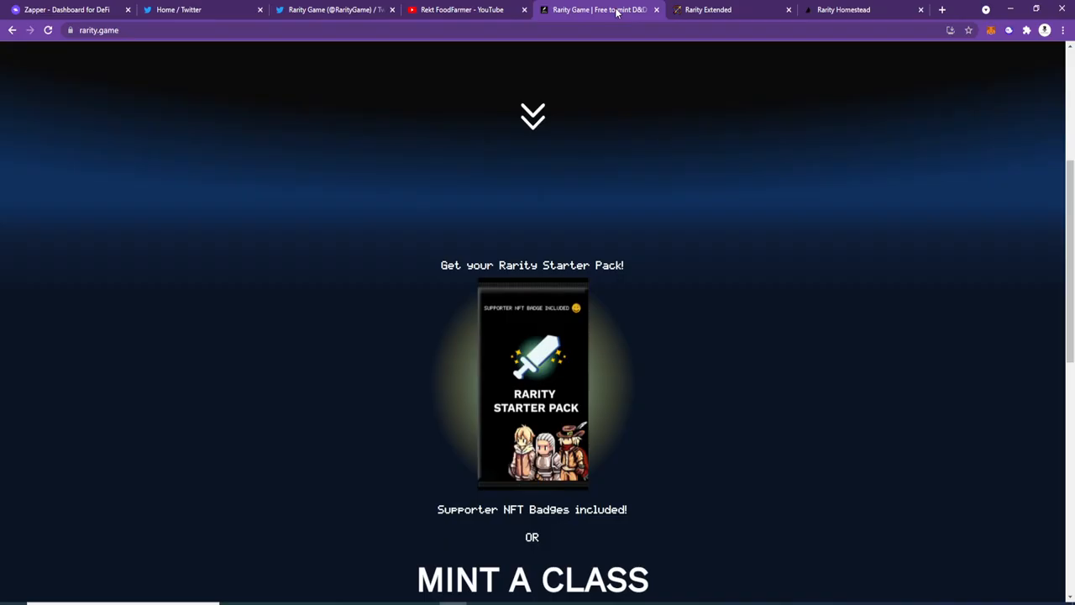
scroll("up", 3)
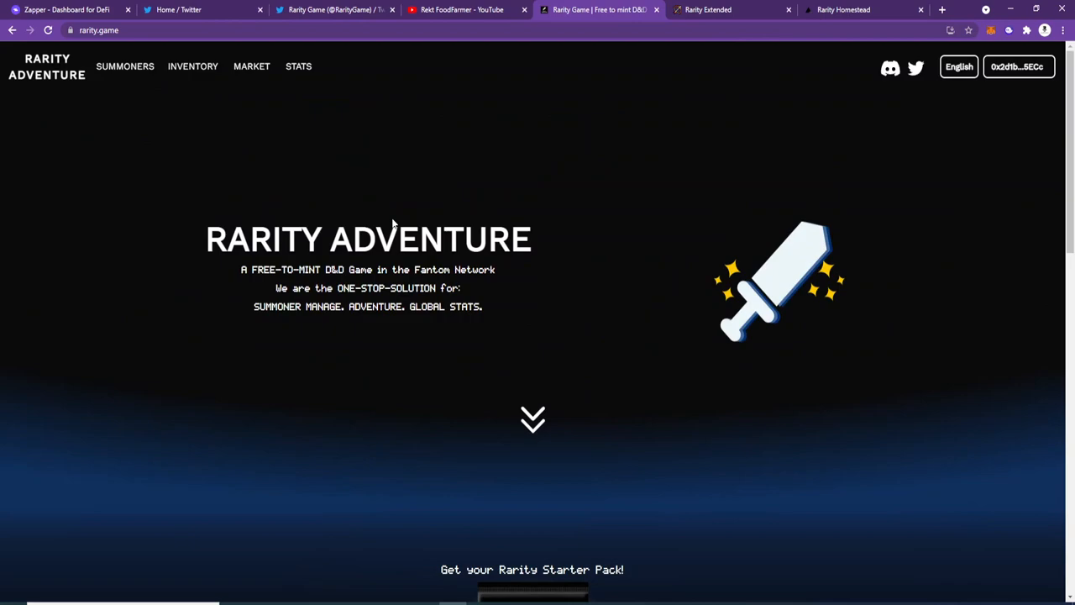
mouse_move(581, 16)
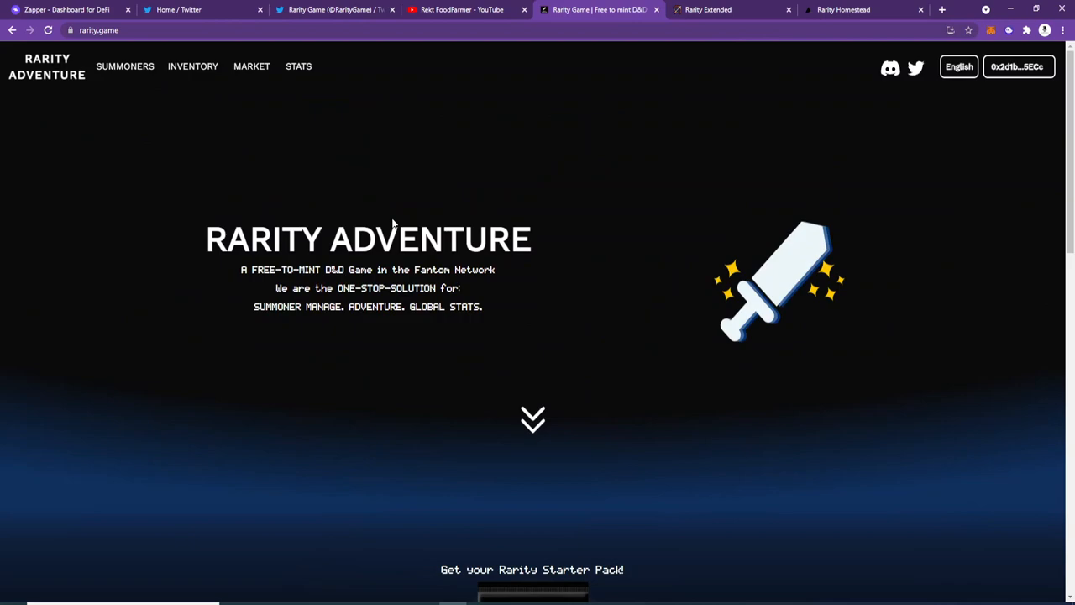